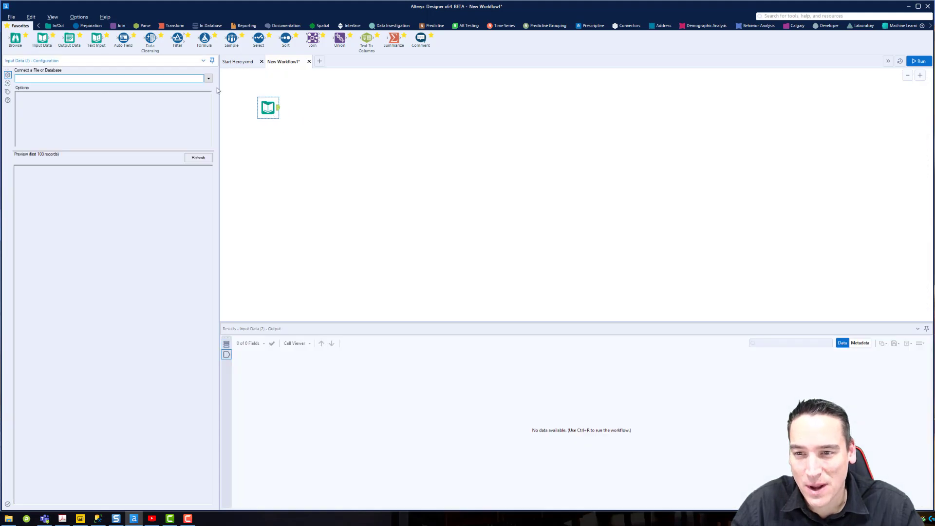
Choose the diabetes workbook for the Input Data tool and hit the unsupported 1904 date system error.
left_click(208, 78)
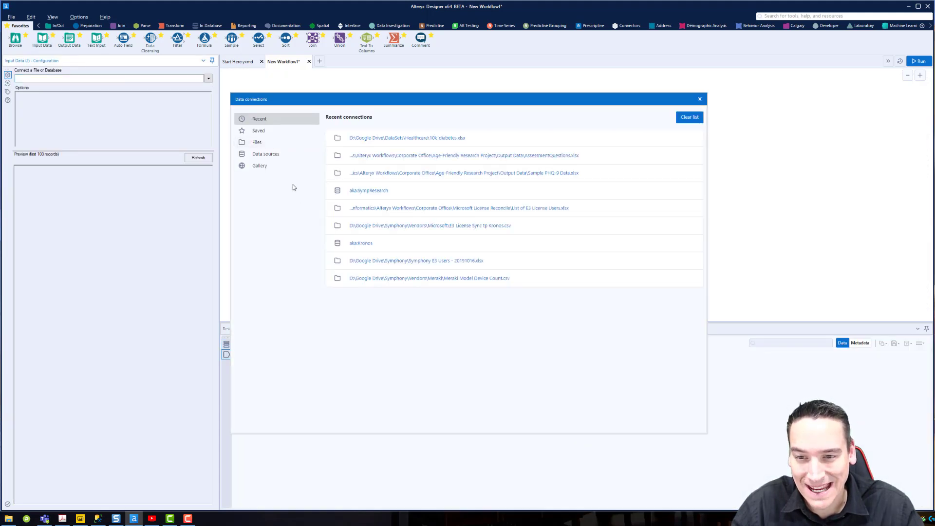
left_click(257, 142)
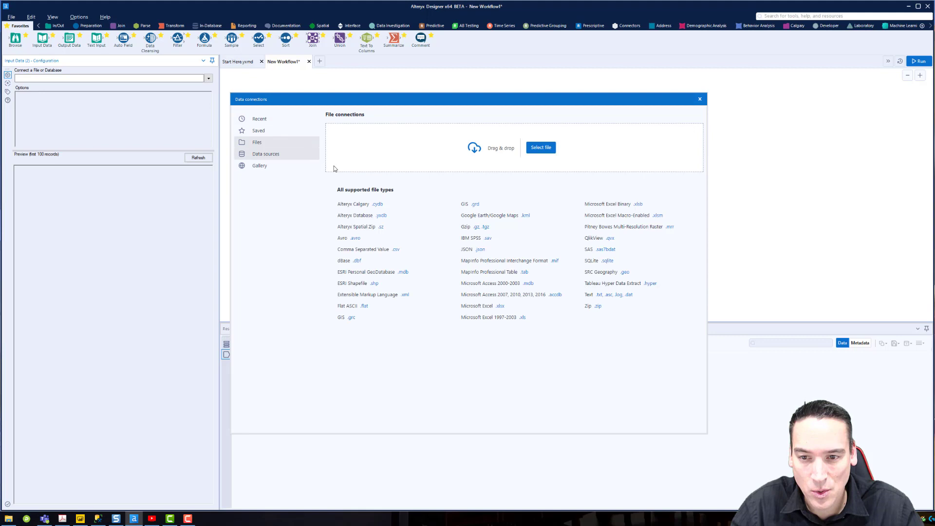
left_click(539, 147)
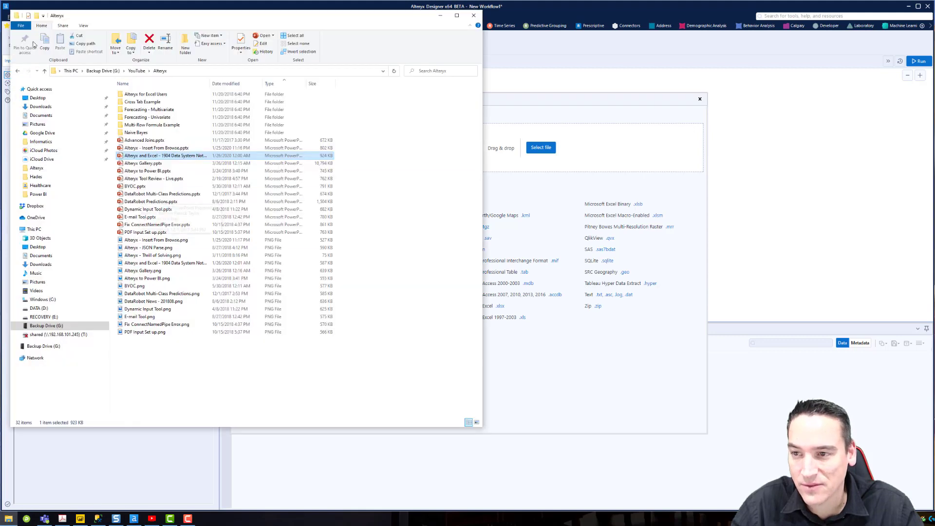
left_click(44, 70)
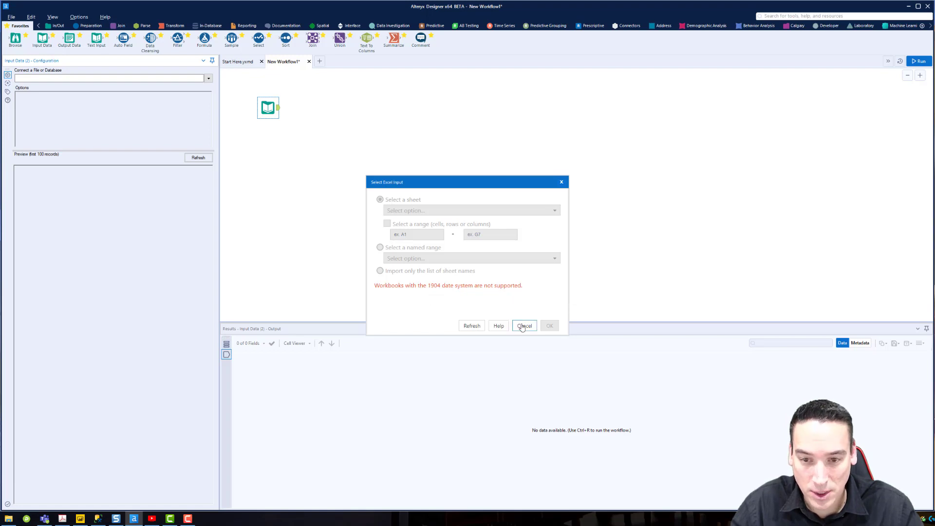
Dismiss the 1904 error and open 10k_diabetes_1904_Dates.xlsx from the Healthcare folder in Excel.
left_click(524, 325)
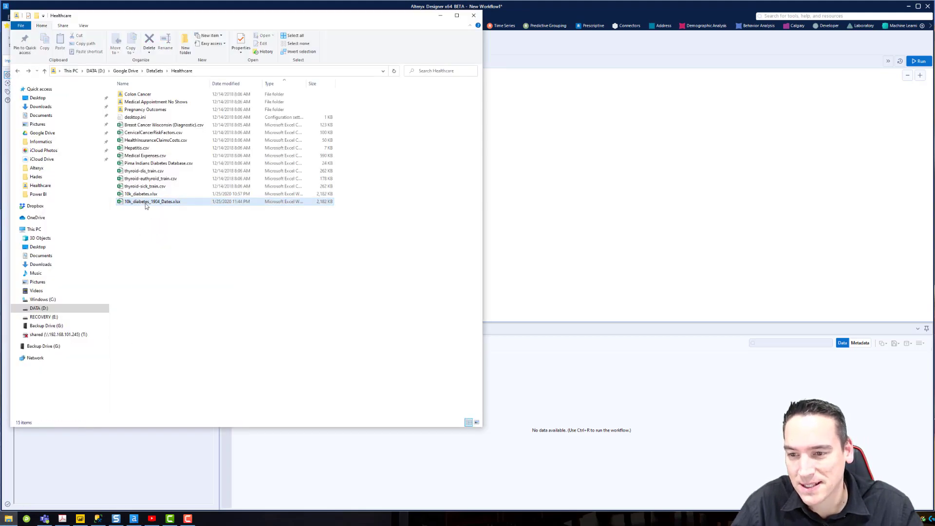
double_click(151, 201)
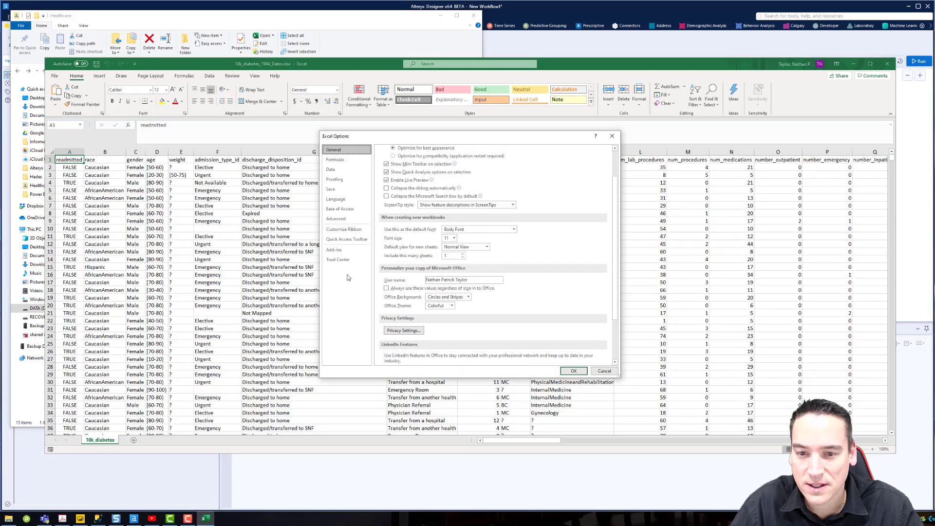
In Excel's Advanced options, untick Use 1904 date system, apply it, and close the workbook saving changes.
left_click(336, 218)
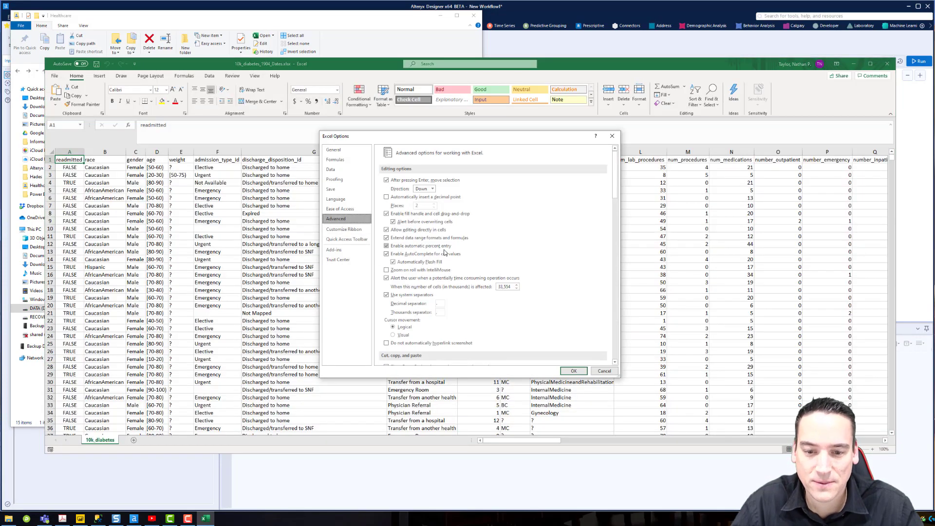
scroll("down", 3)
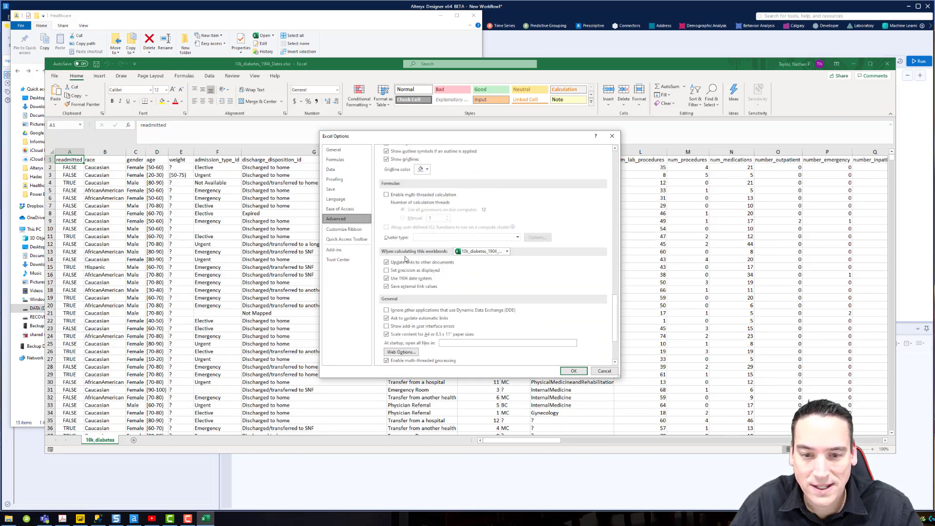
left_click(387, 278)
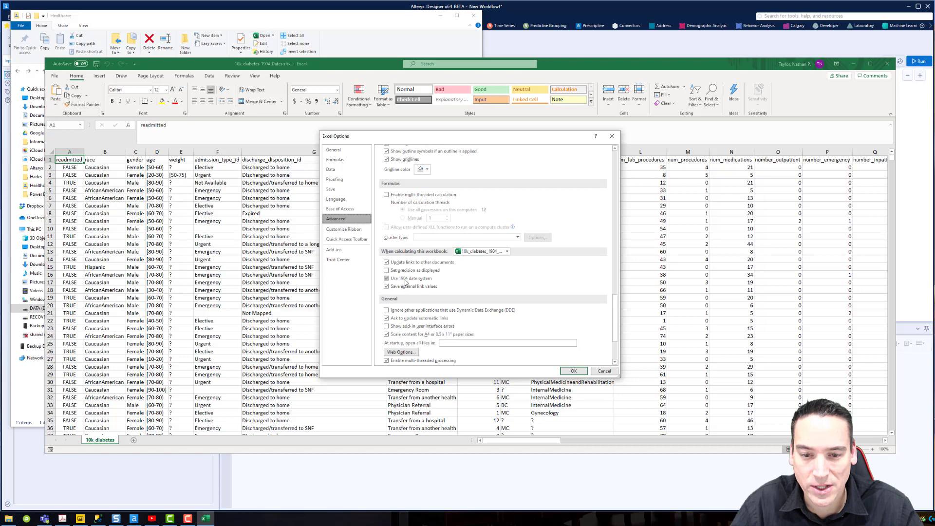
left_click(387, 279)
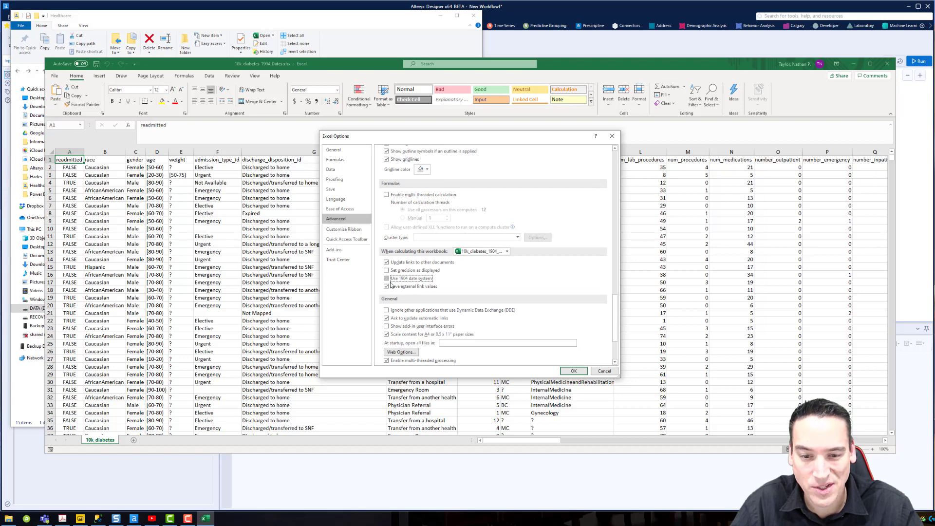
left_click(572, 370)
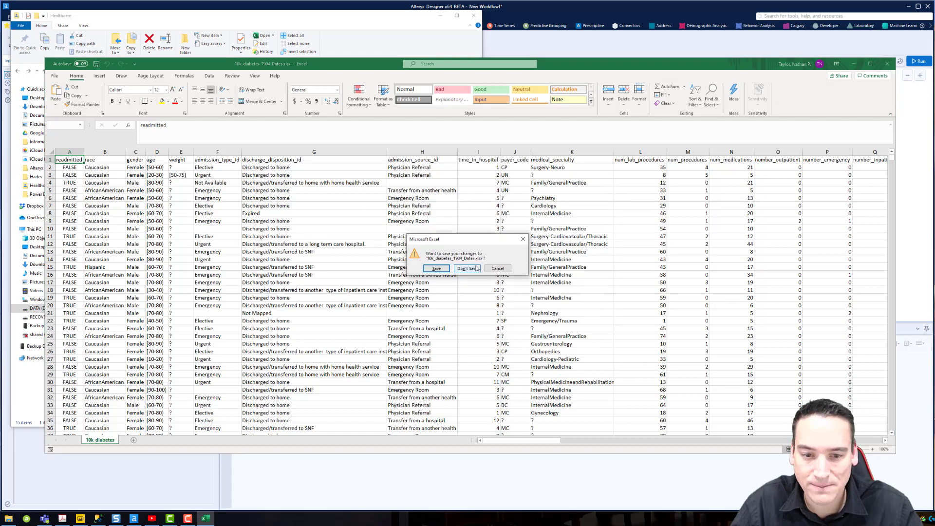
left_click(467, 268)
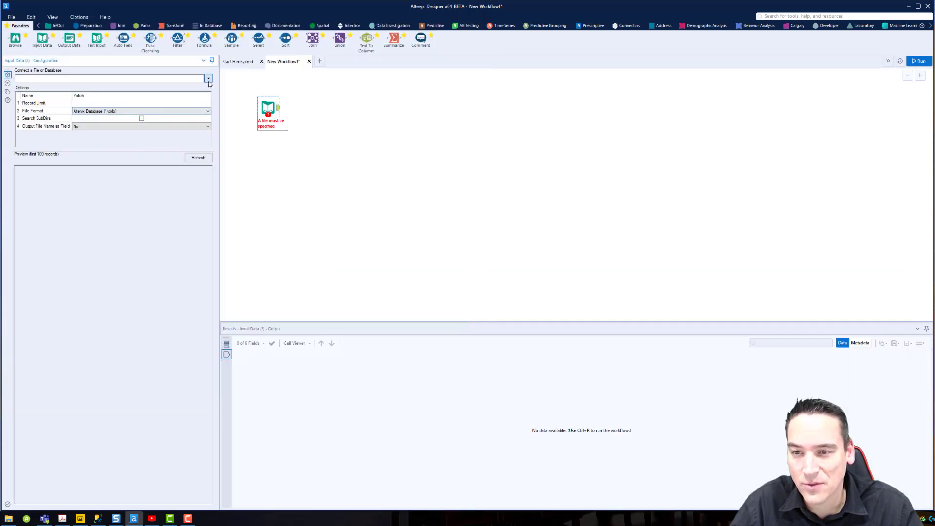
Back in Alteryx, reopen the Input Data tool's connection list to reload the file.
left_click(208, 78)
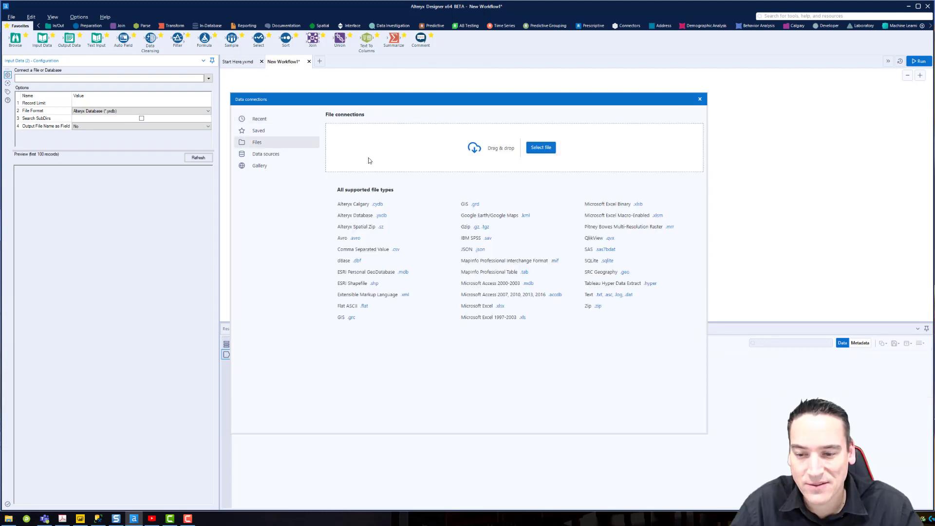